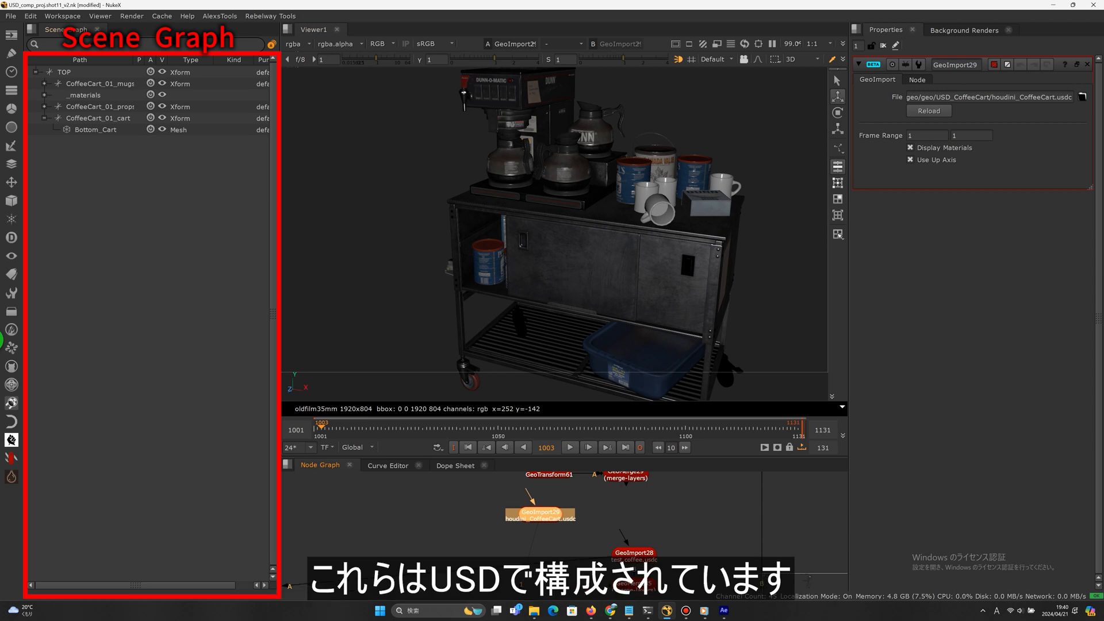
Select the TOP prim of the coffee cart scene and search for a geo node.
left_click(60, 72)
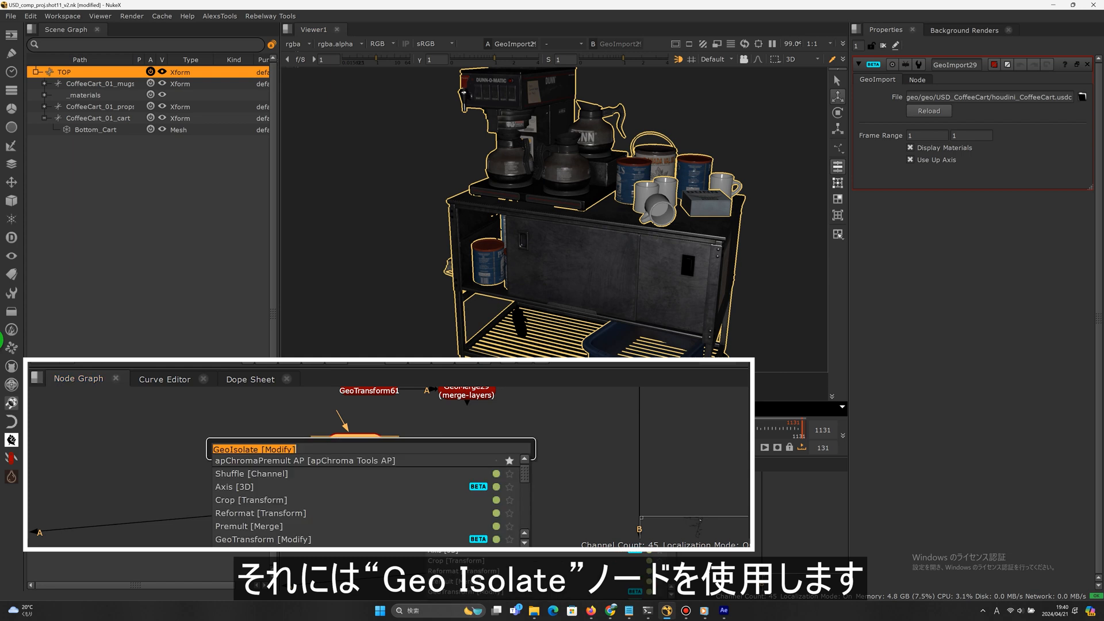
type("geo")
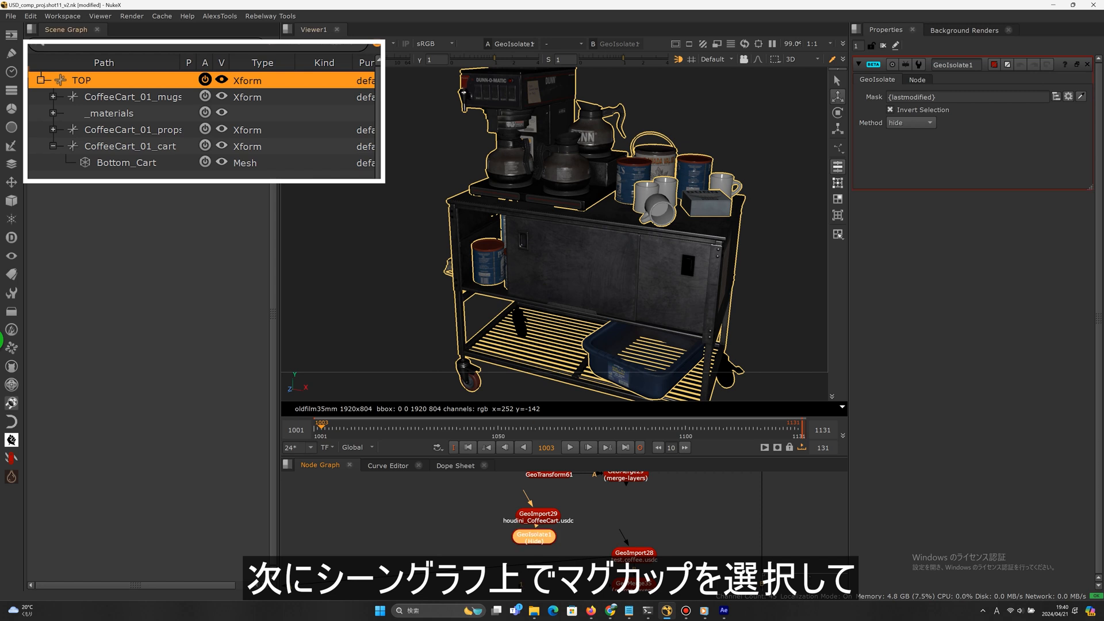
Mask GeoIsolate to CoffeeCart_01_mugs and turn off Invert Selection to hide the mugs.
left_click(133, 97)
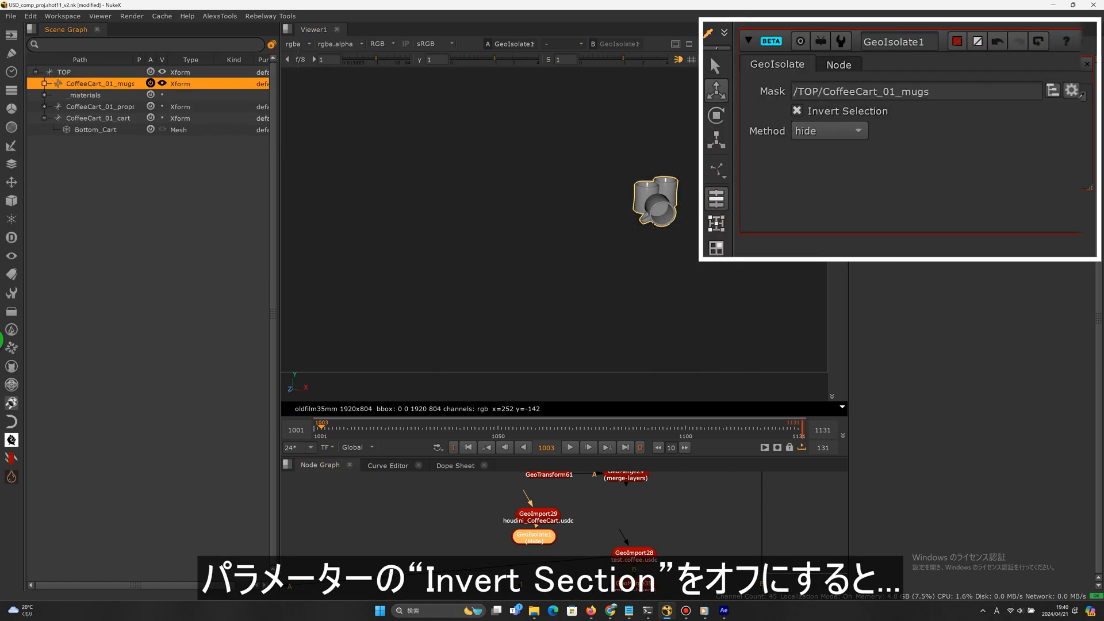
left_click(797, 110)
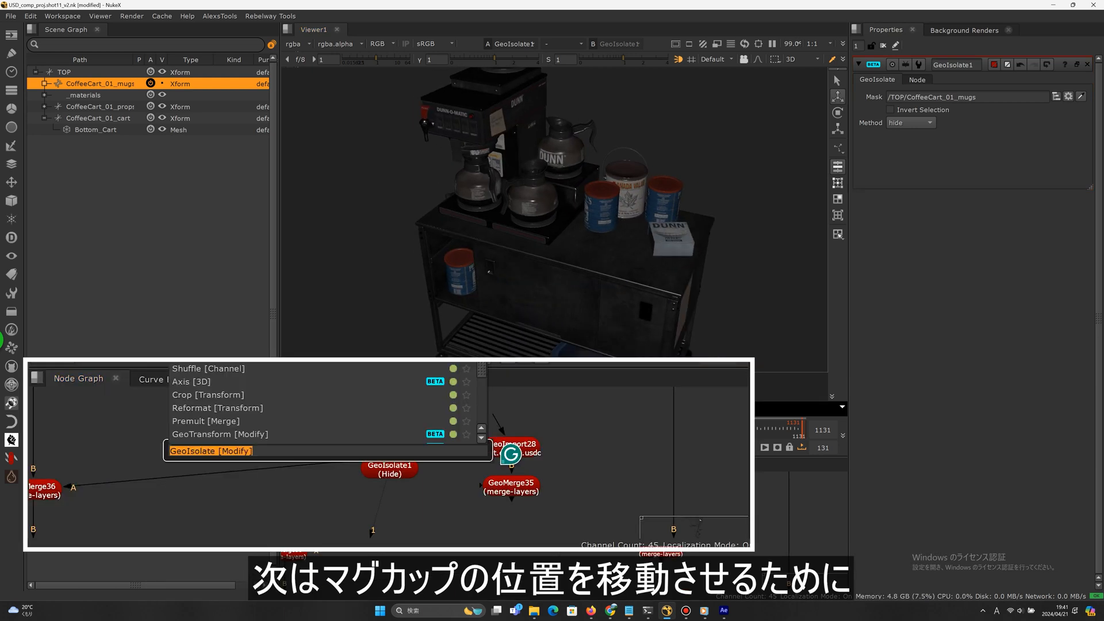
Add a GeoTransform node and select GeoTransform56 to show its viewer handle.
type("geo")
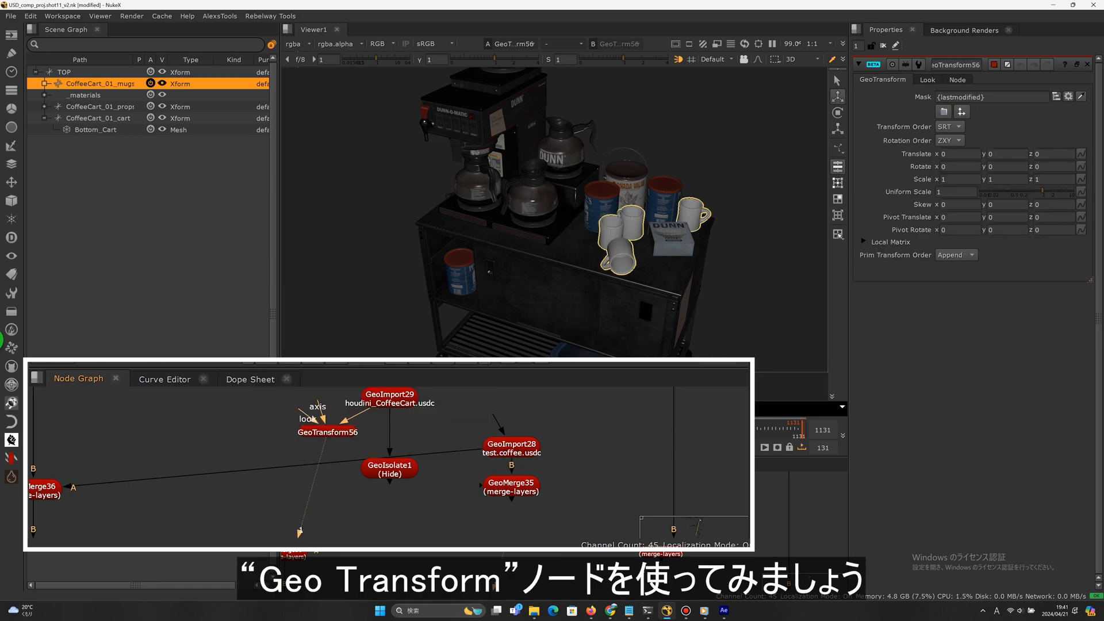
left_click(327, 432)
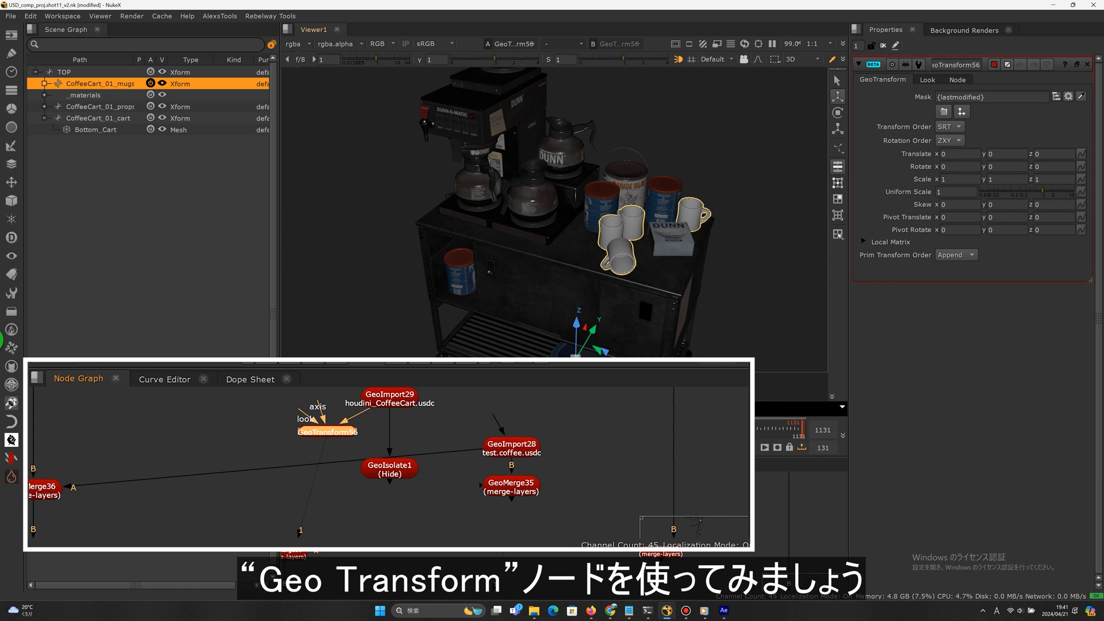